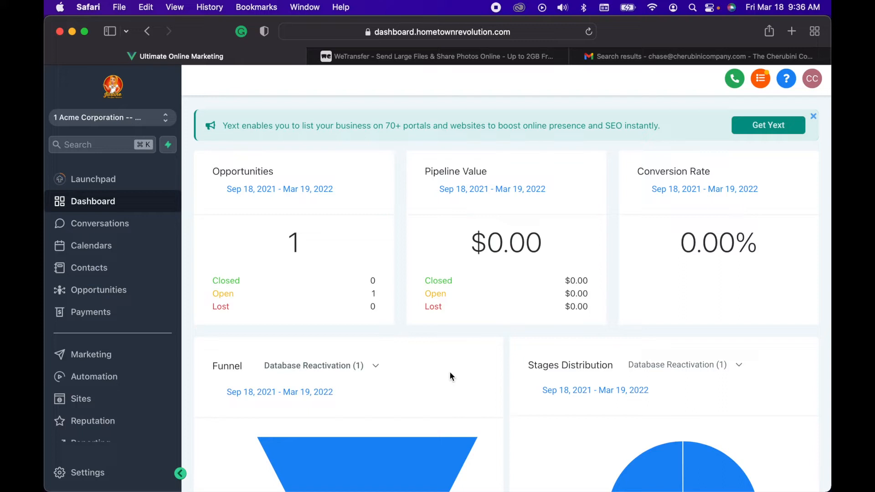
{"action": "mouse_move", "coordinate": [134, 278]}
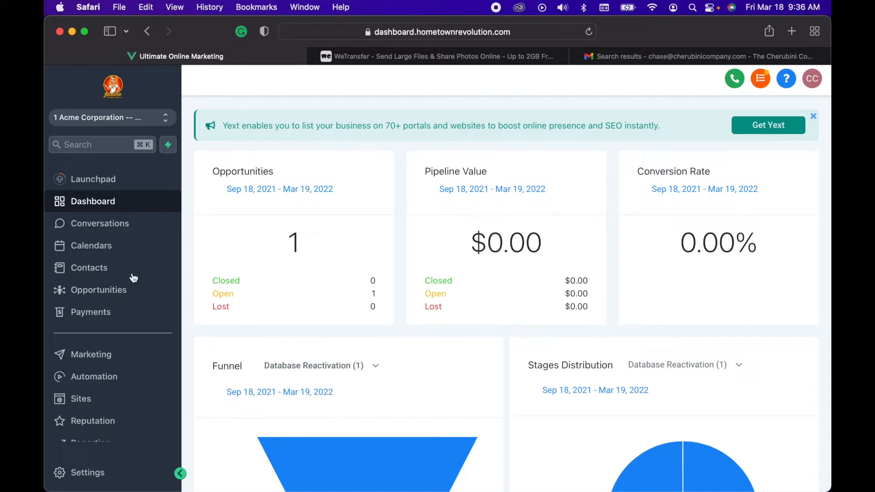
{"action": "mouse_move", "coordinate": [106, 237]}
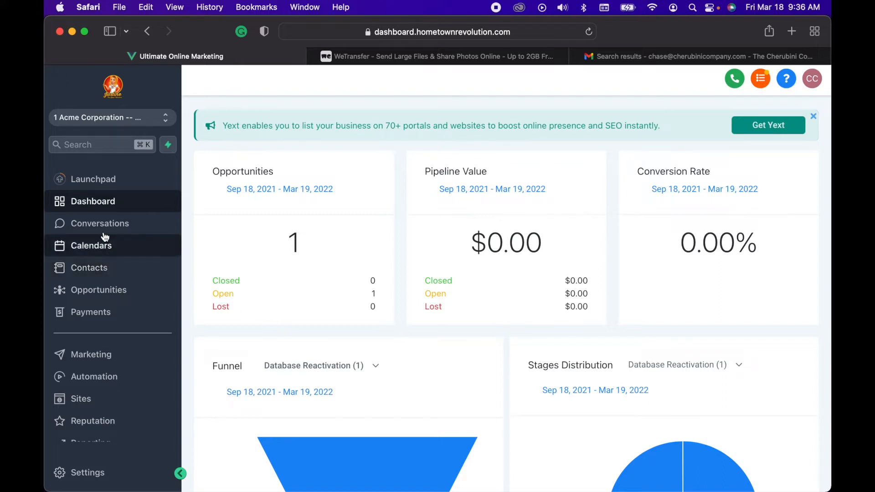
Step: Show all conversations and open Elon Musk's conversation thread
{"action": "left_click", "coordinate": [99, 223]}
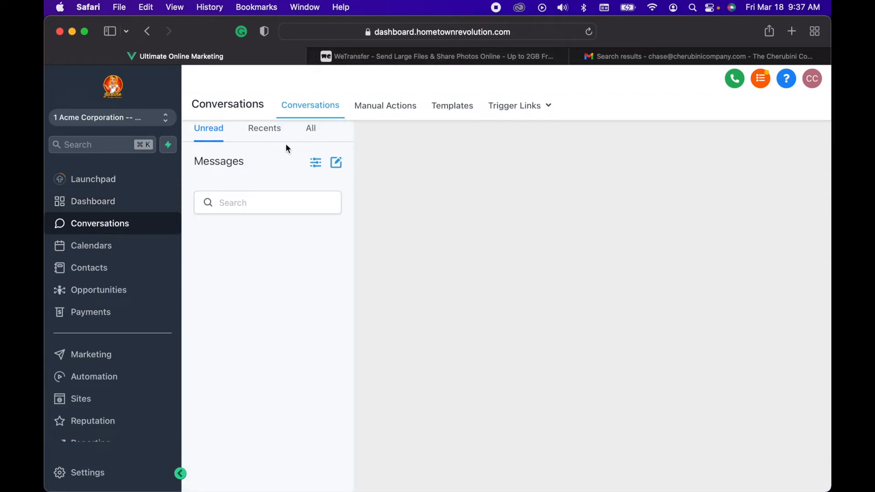
{"action": "left_click", "coordinate": [311, 128]}
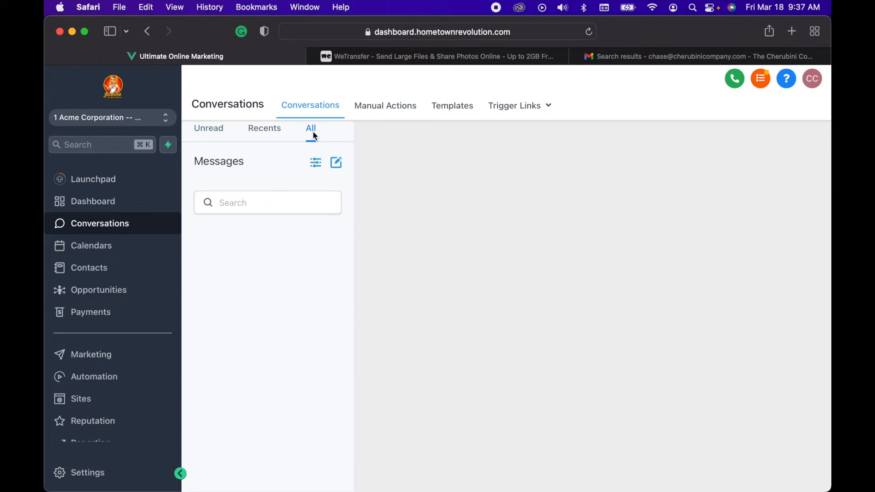
{"action": "left_click", "coordinate": [310, 128]}
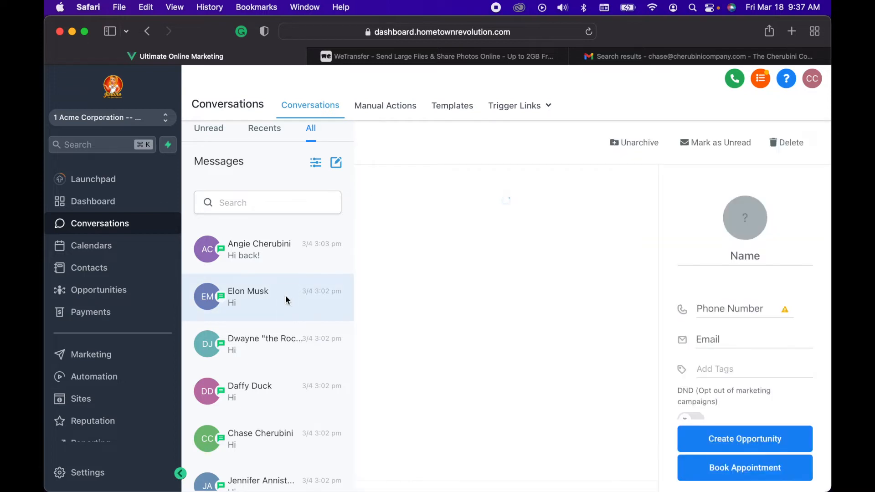
{"action": "left_click", "coordinate": [248, 297]}
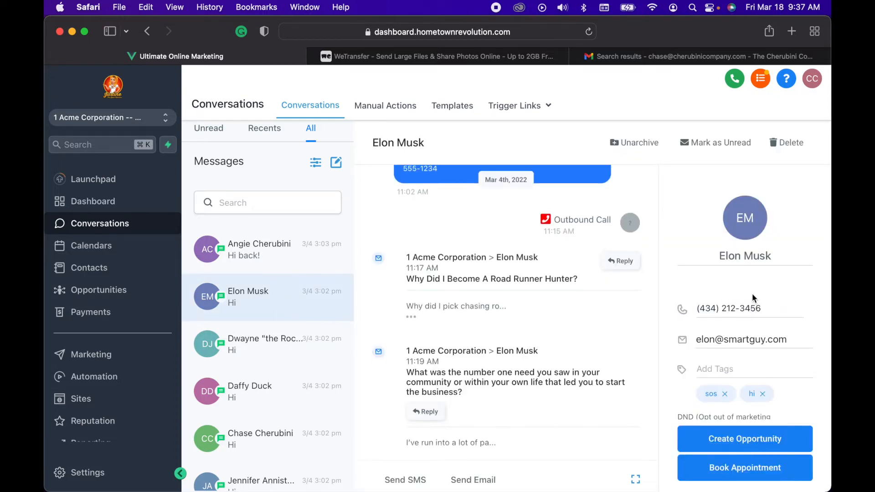
Step: Switch on Elon Musk's DND marketing opt-out, then go to the 15-record Contacts list
{"action": "scroll", "scroll_direction": "down", "scroll_amount": 3}
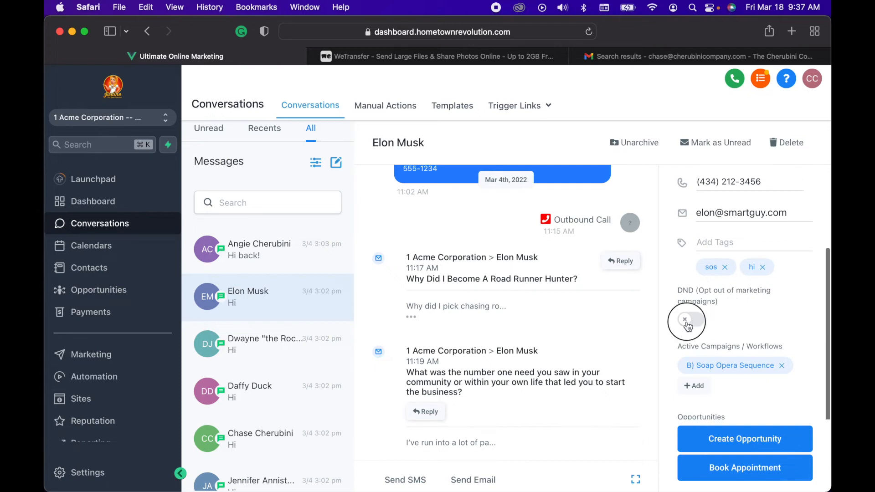
{"action": "left_click", "coordinate": [686, 319]}
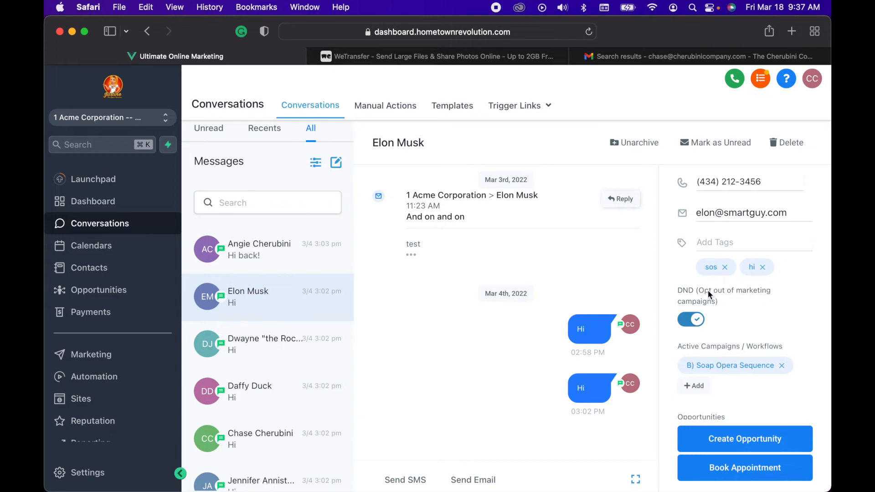
{"action": "mouse_move", "coordinate": [106, 319]}
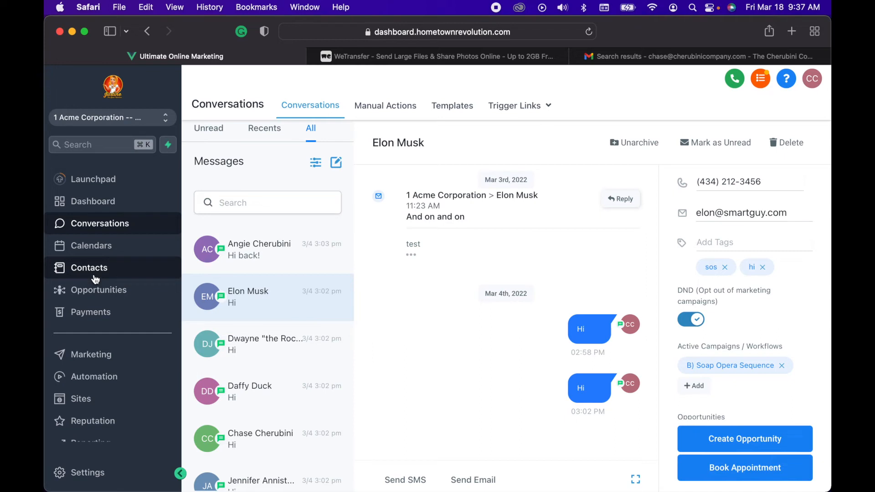
{"action": "left_click", "coordinate": [89, 267]}
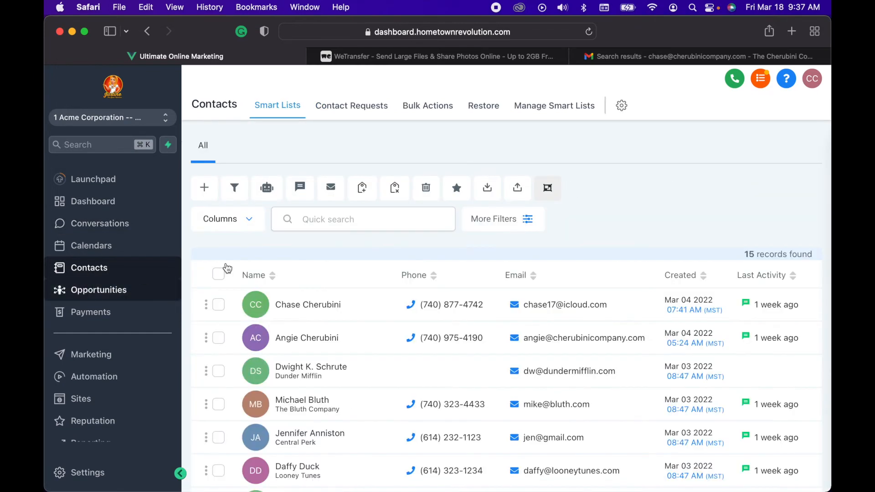
{"action": "scroll", "scroll_direction": "down", "scroll_amount": 3}
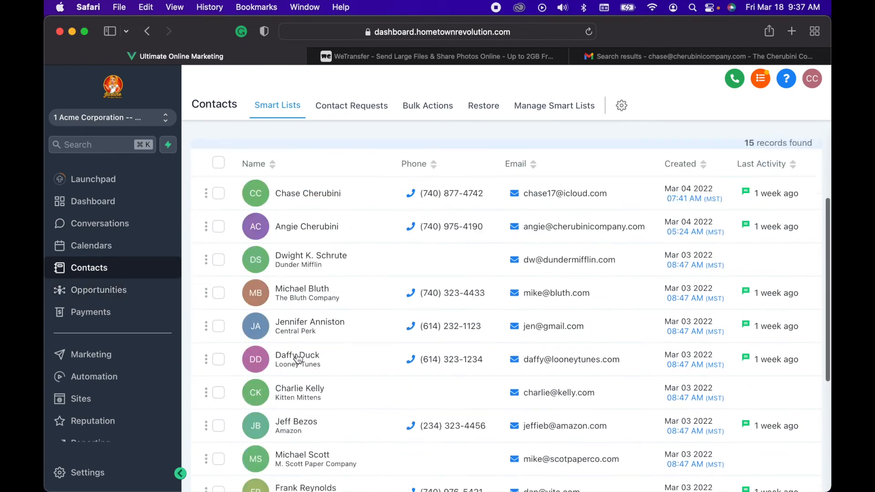
Step: Open Charlie Kelly's contact record and switch on its DND toggle
{"action": "left_click", "coordinate": [297, 358]}
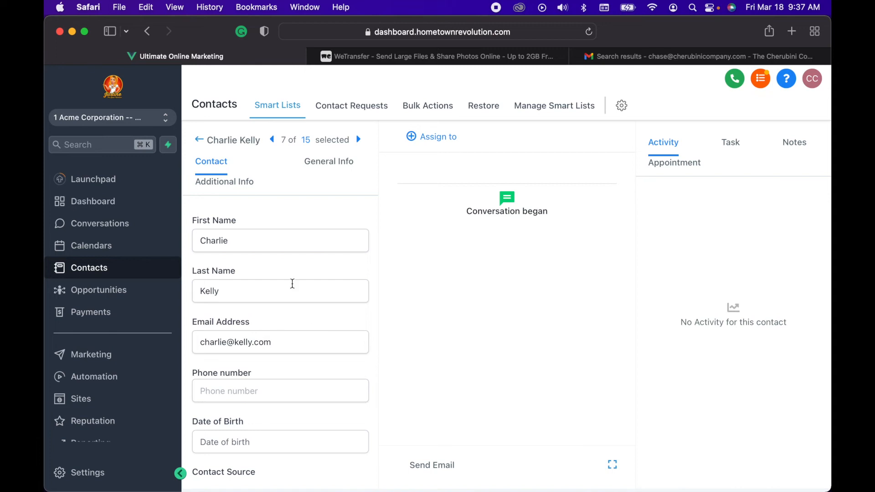
{"action": "scroll", "scroll_direction": "down", "scroll_amount": 3}
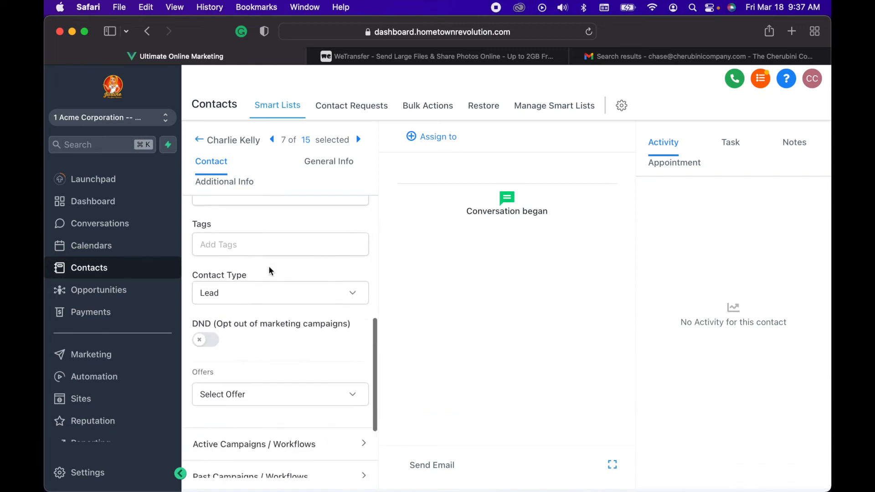
{"action": "scroll", "scroll_direction": "down", "scroll_amount": 3}
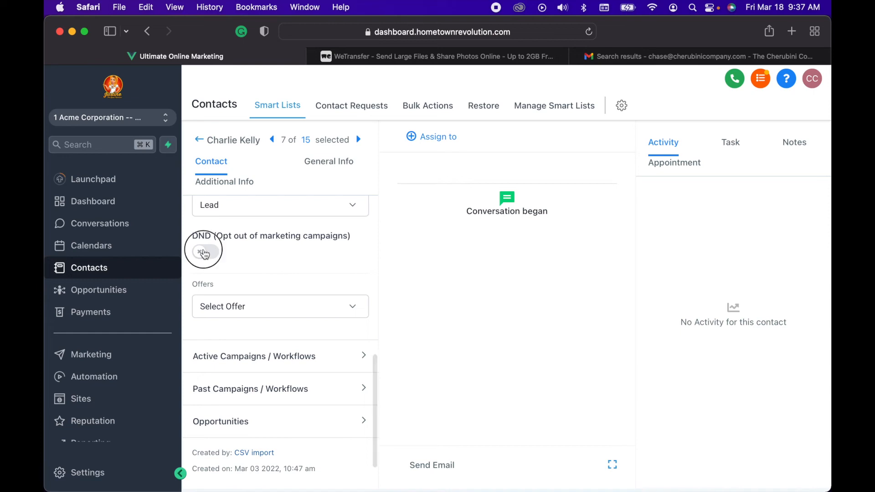
{"action": "left_click", "coordinate": [206, 252]}
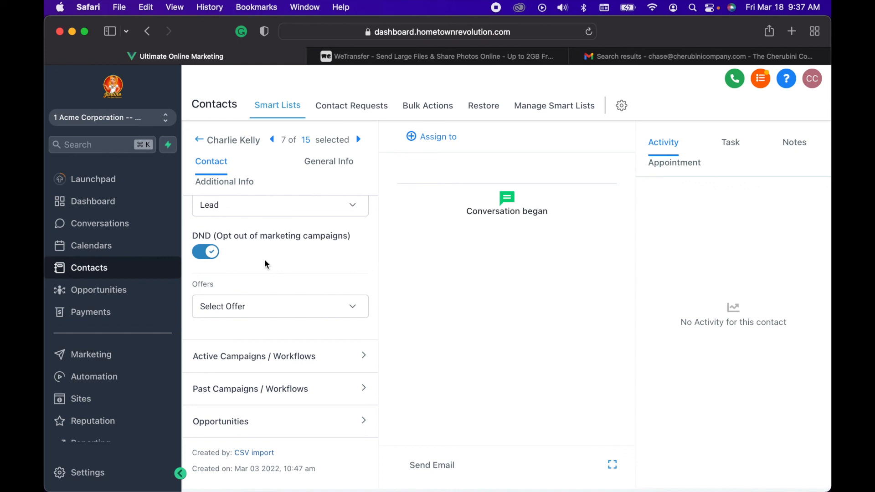
{"action": "mouse_move", "coordinate": [435, 282]}
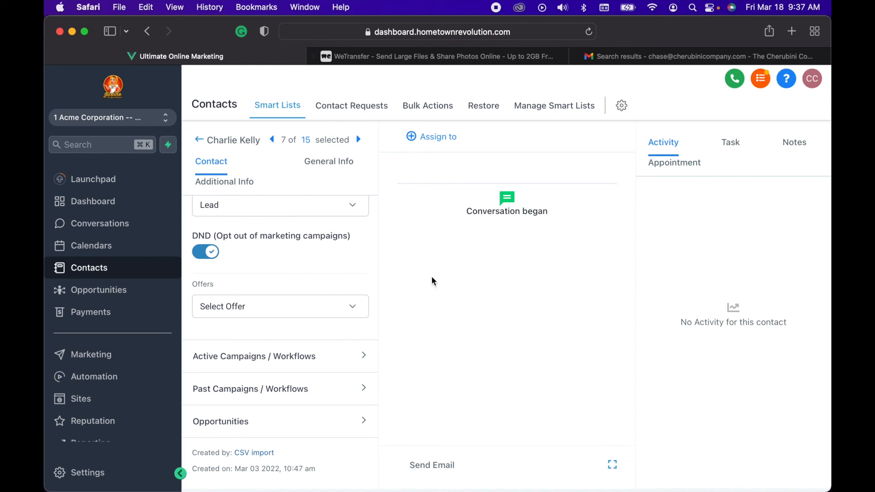